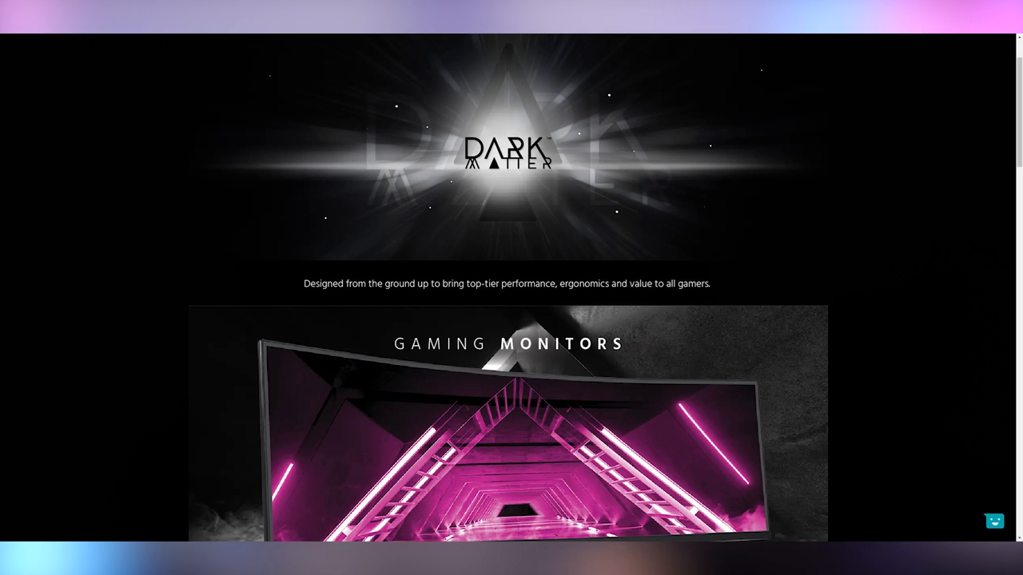
scroll(down, 3)
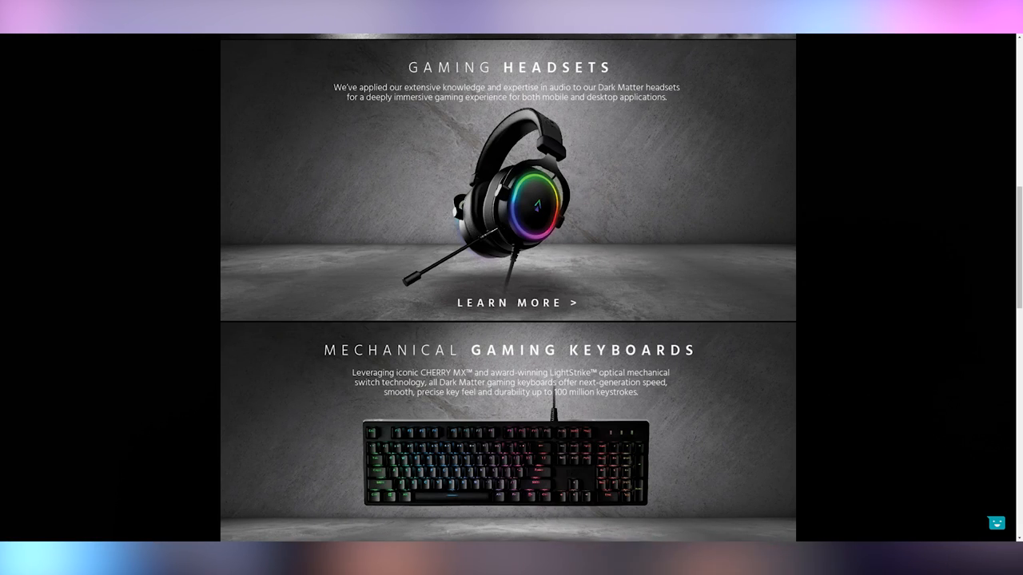